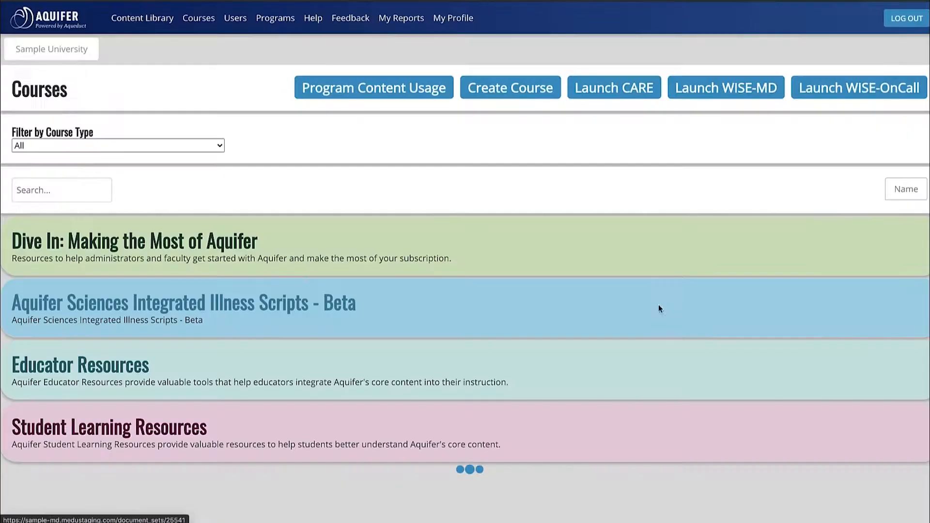
# Step: Open the Internal Medicine Rotation course from the Courses page and review its case list
pyautogui.scroll(-3)
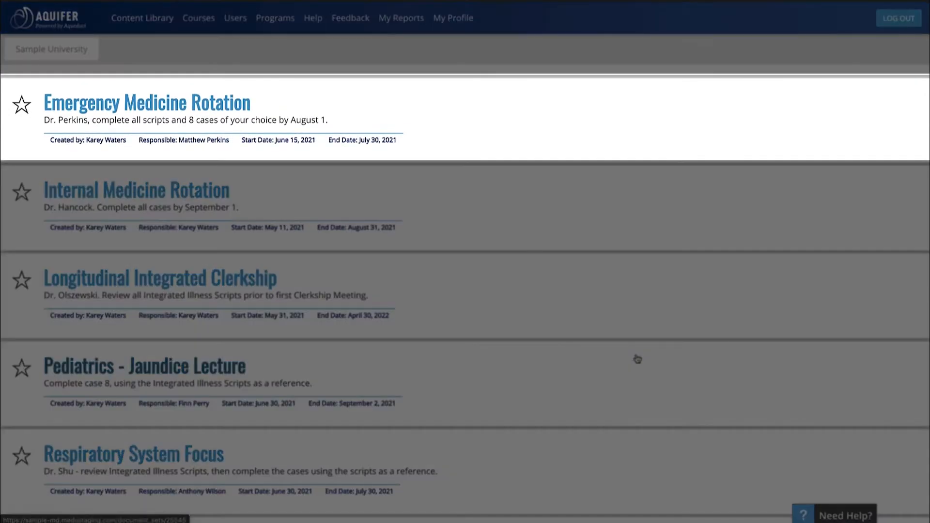
pyautogui.scroll(-3)
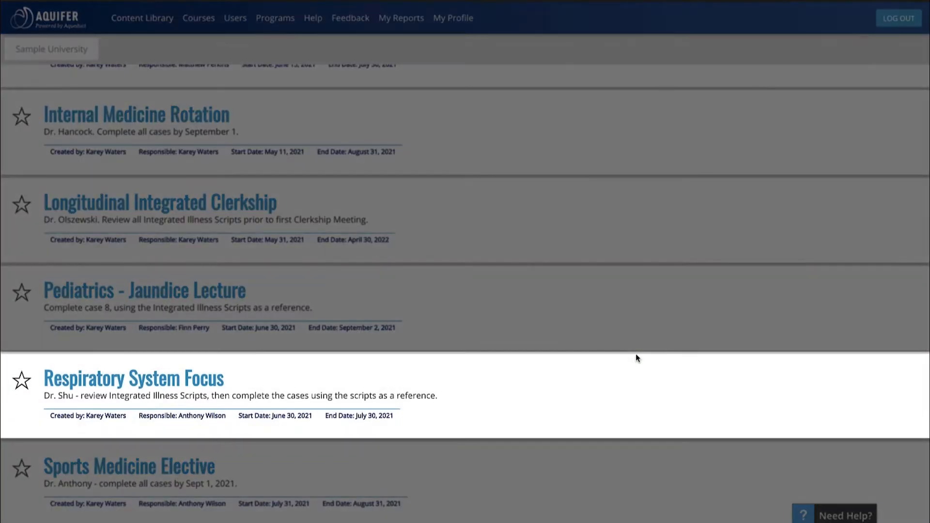
pyautogui.click(136, 115)
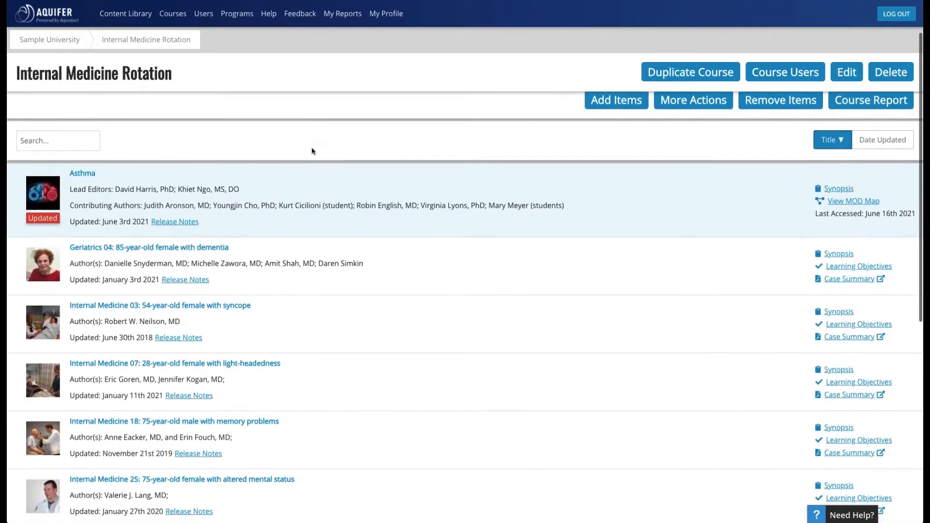
pyautogui.scroll(-3)
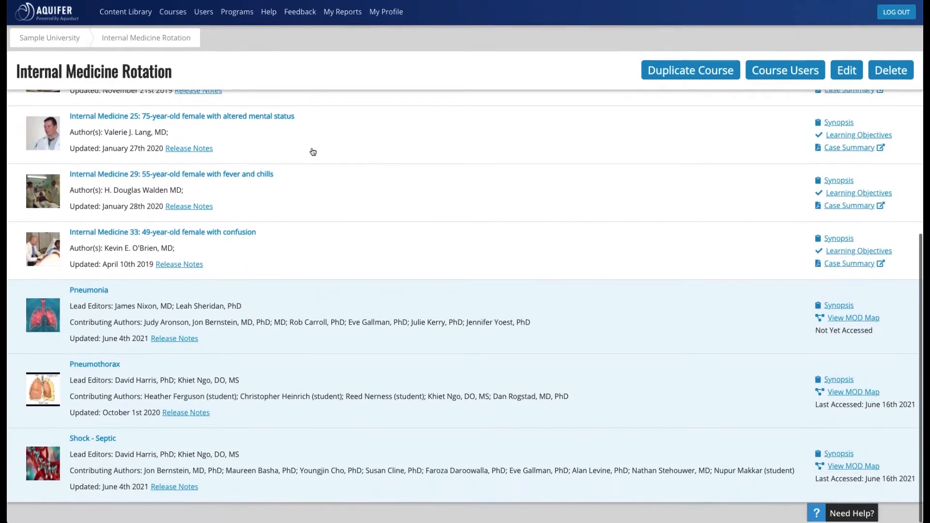
pyautogui.scroll(3)
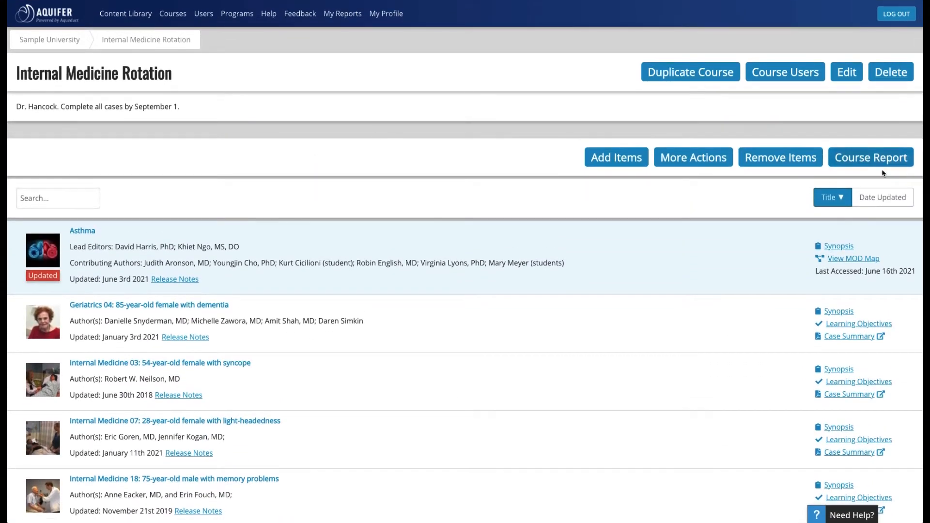
# Step: View the Course Report grid of students versus case completion for Internal Medicine Rotation
pyautogui.click(870, 157)
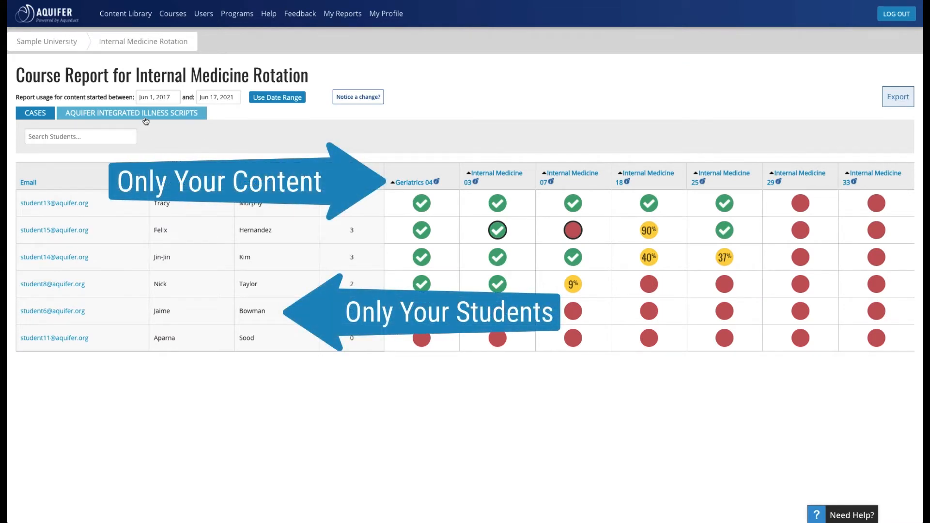
pyautogui.click(131, 113)
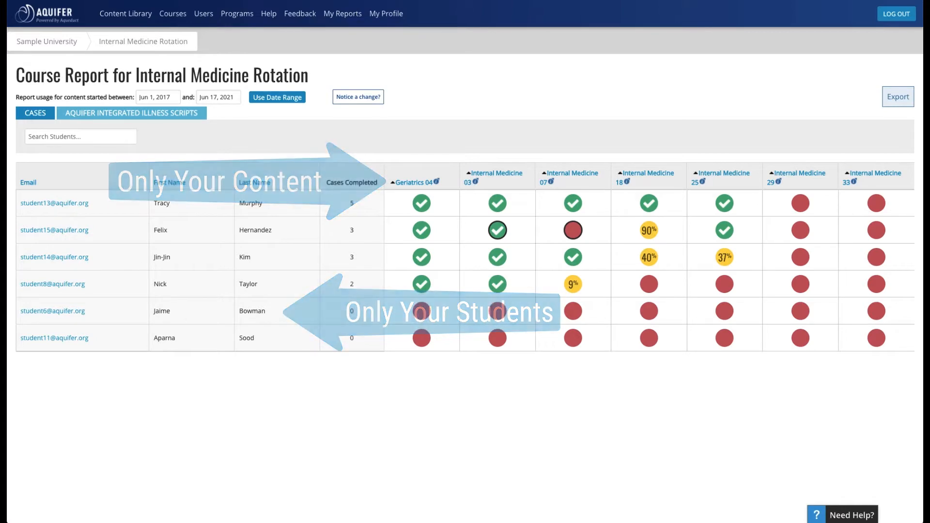
# Step: Go to the Content Library and filter it to the Respiratory system, leaving Final Diagnosis at All
pyautogui.click(143, 17)
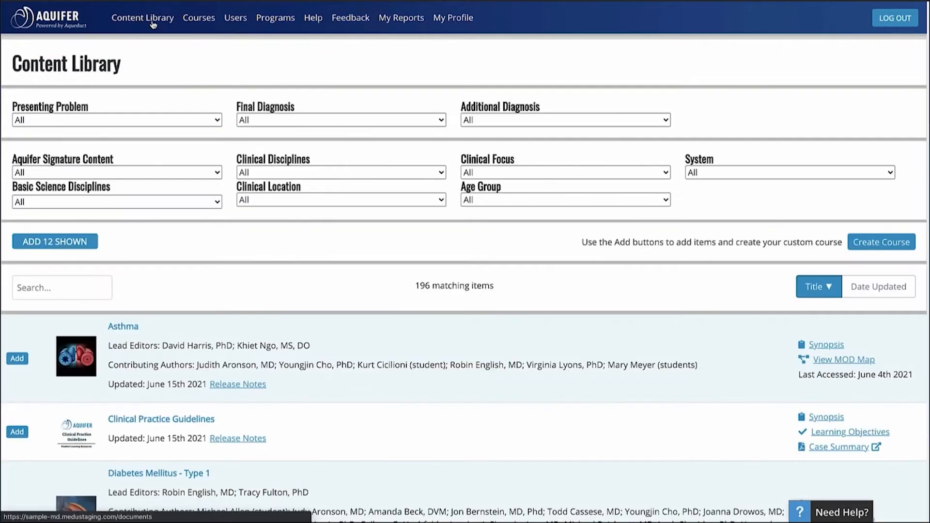
pyautogui.click(117, 172)
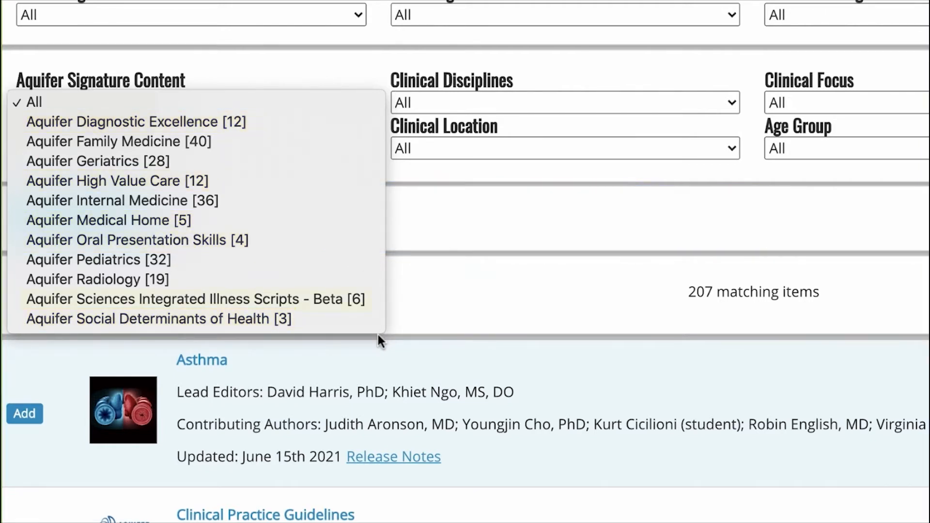
pyautogui.moveTo(195, 300)
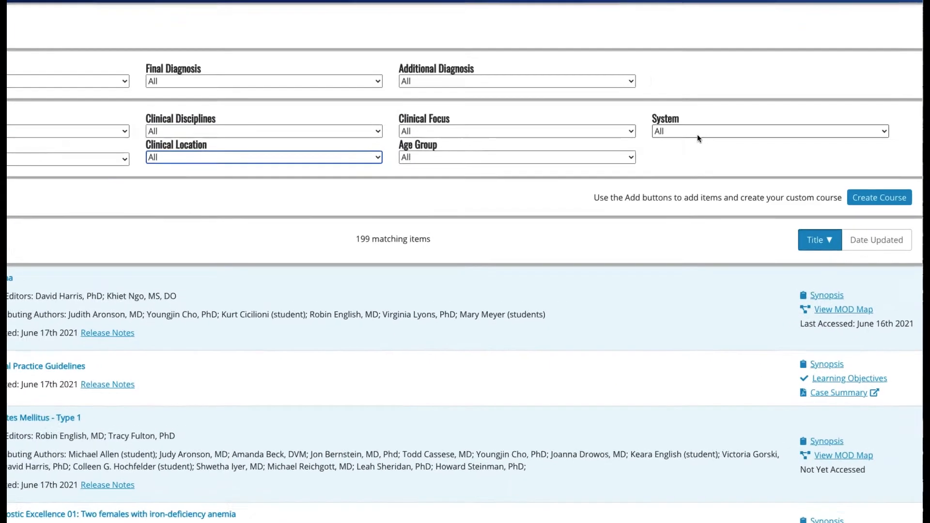
pyautogui.scroll(-3)
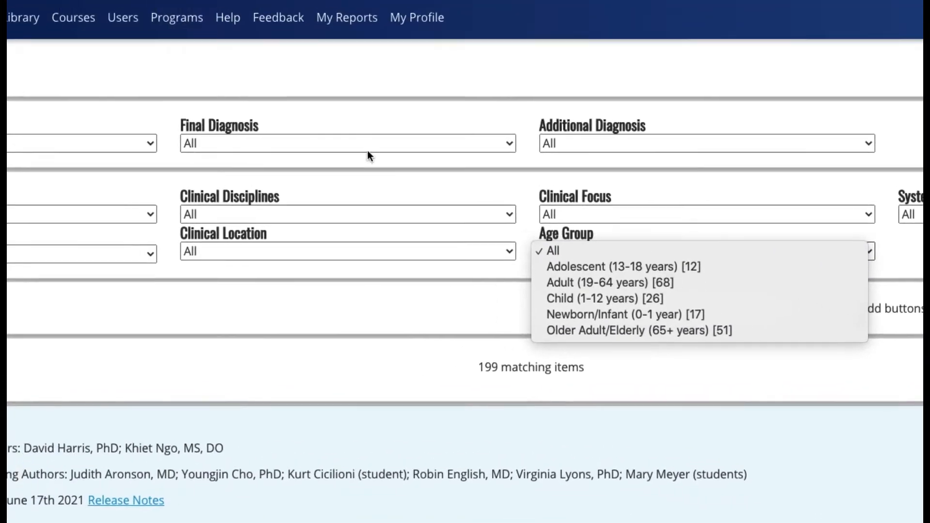
pyautogui.click(347, 143)
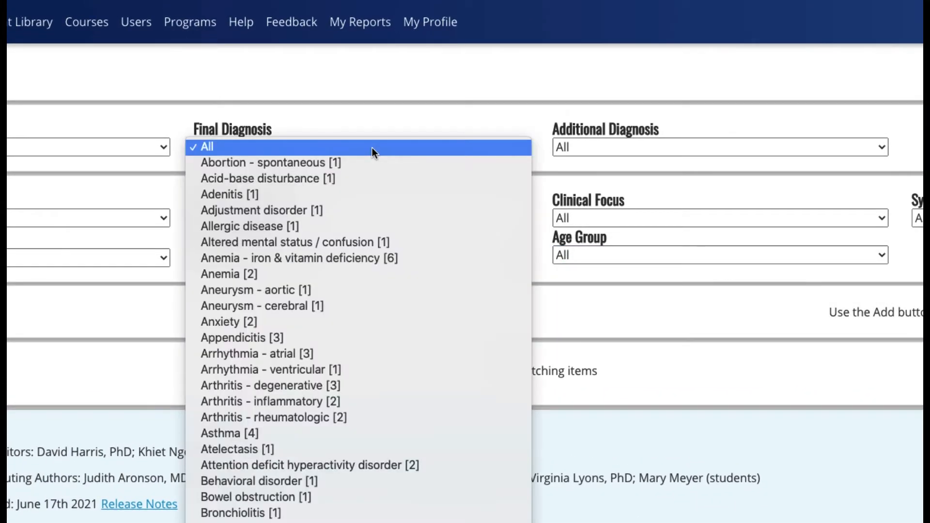
pyautogui.click(359, 146)
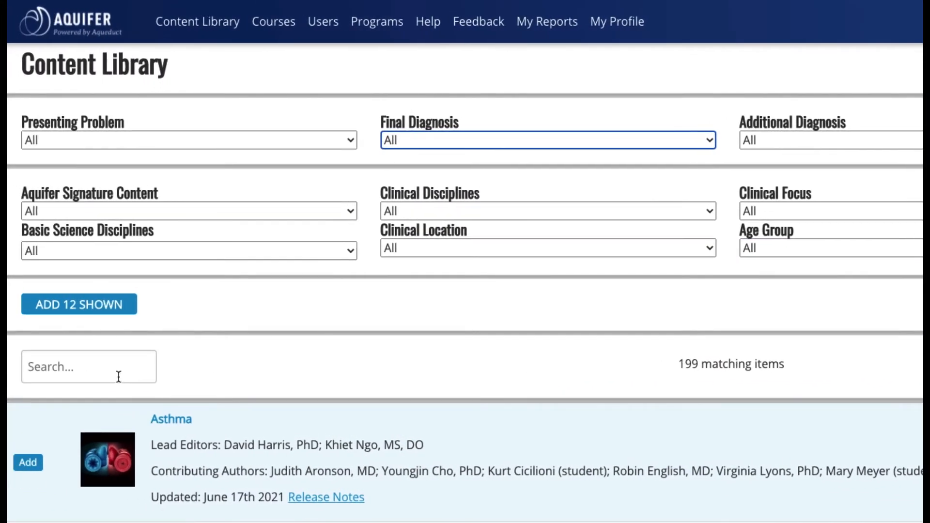
# Step: Search for 'asthma', read the Asthma case synopsis and add Asthma to the course selection
pyautogui.write('asthma')
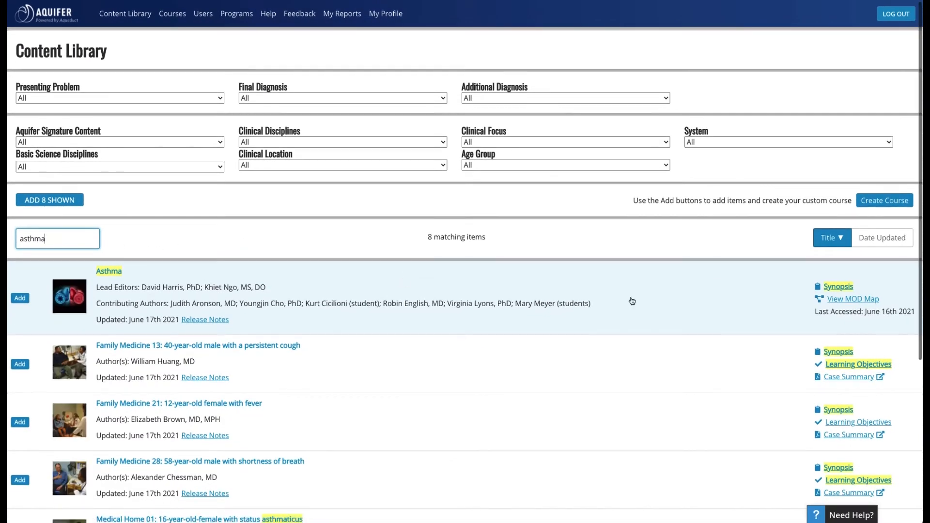
pyautogui.click(837, 286)
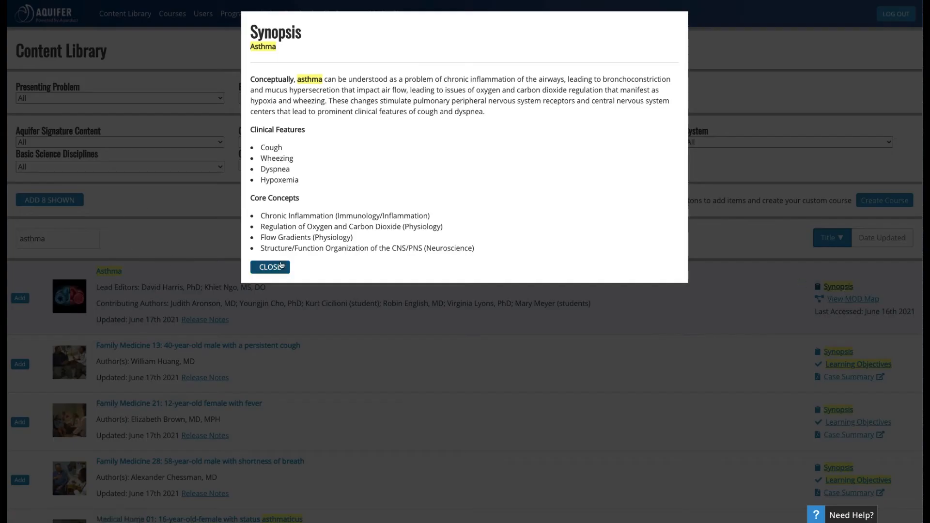
pyautogui.click(270, 267)
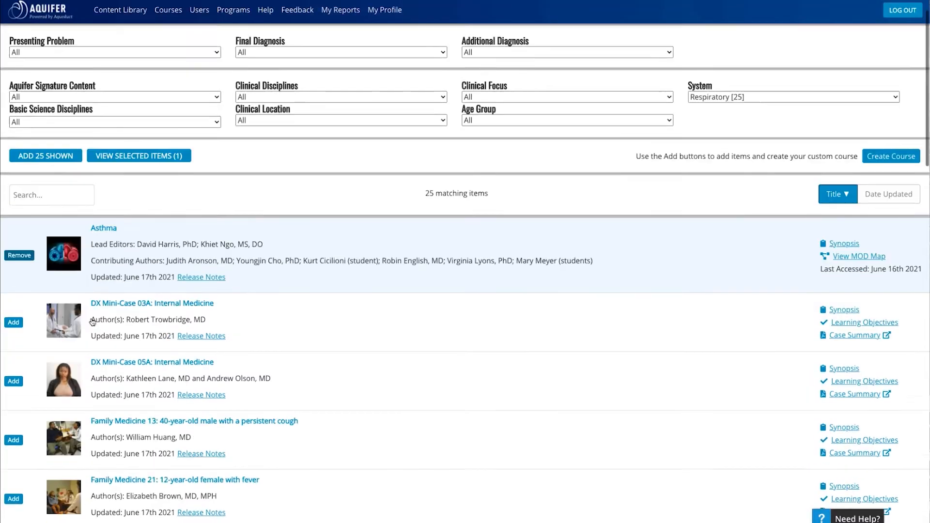
# Step: Add more respiratory cases and review the seven selected items
pyautogui.scroll(-3)
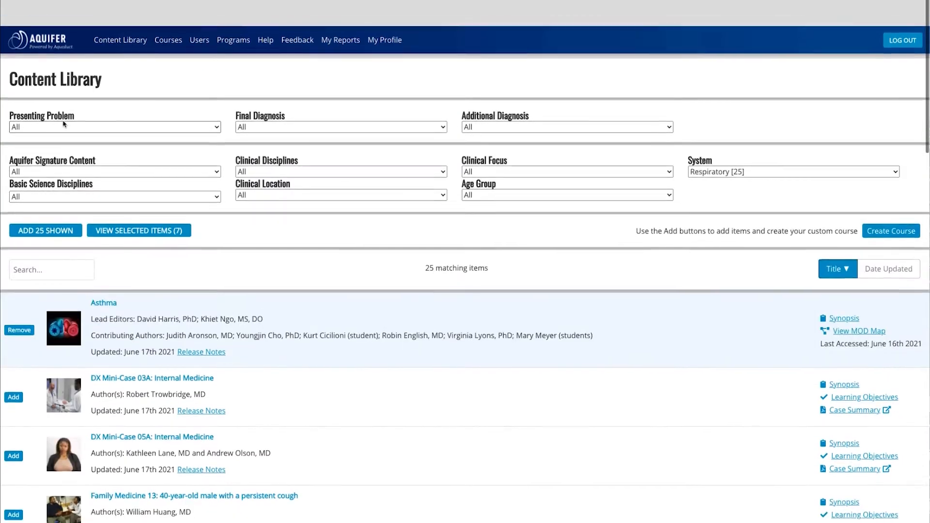
pyautogui.scroll(-3)
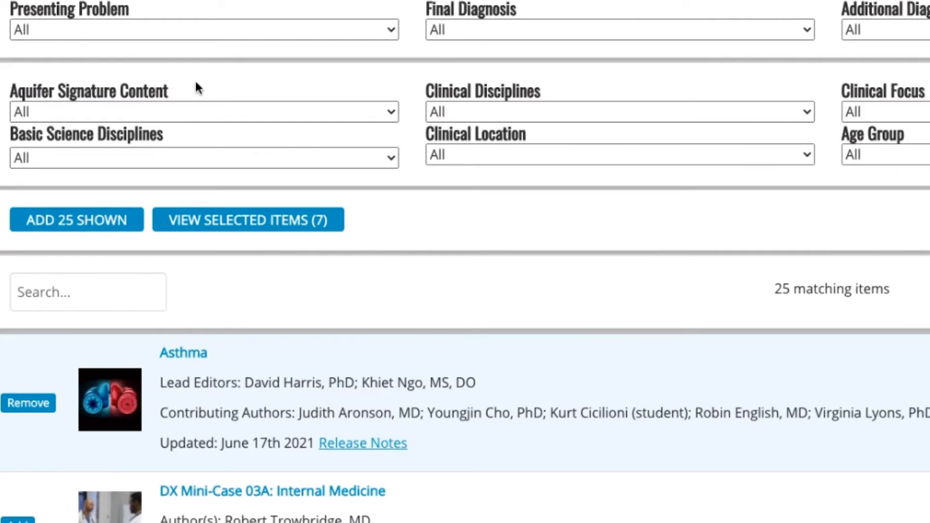
pyautogui.click(247, 220)
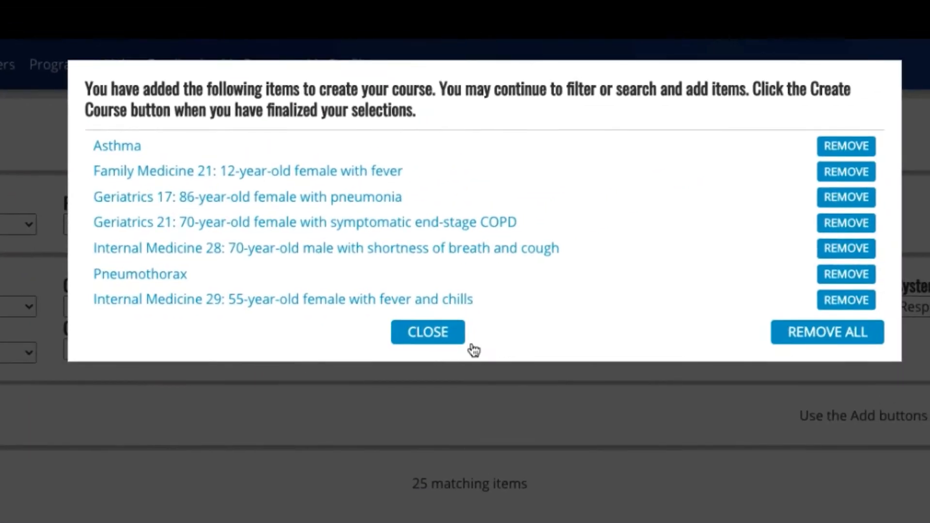
pyautogui.click(427, 331)
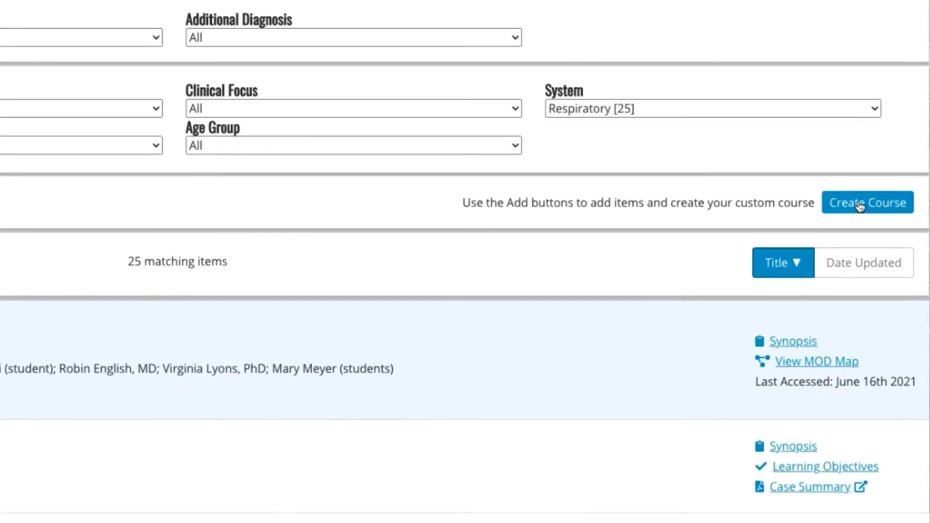
# Step: Start creating a new course from the seven selected cases
pyautogui.click(867, 203)
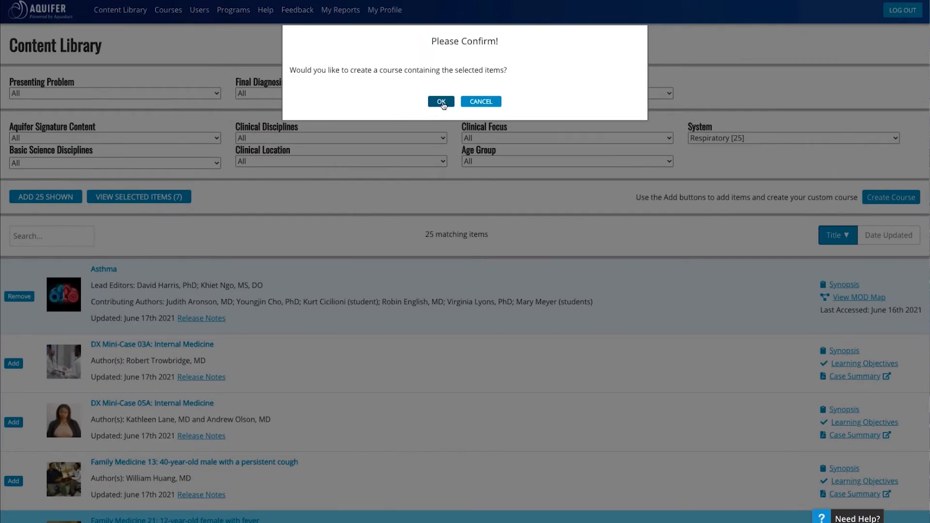
pyautogui.click(440, 102)
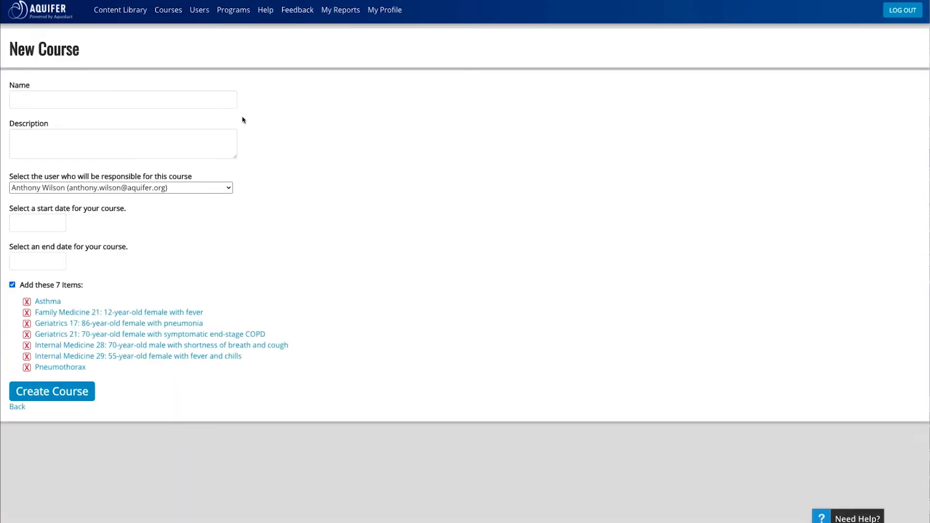
# Step: Name the course 'Internal Medicine Block 2' with a description ending 'August 1.'
pyautogui.write('Internal')
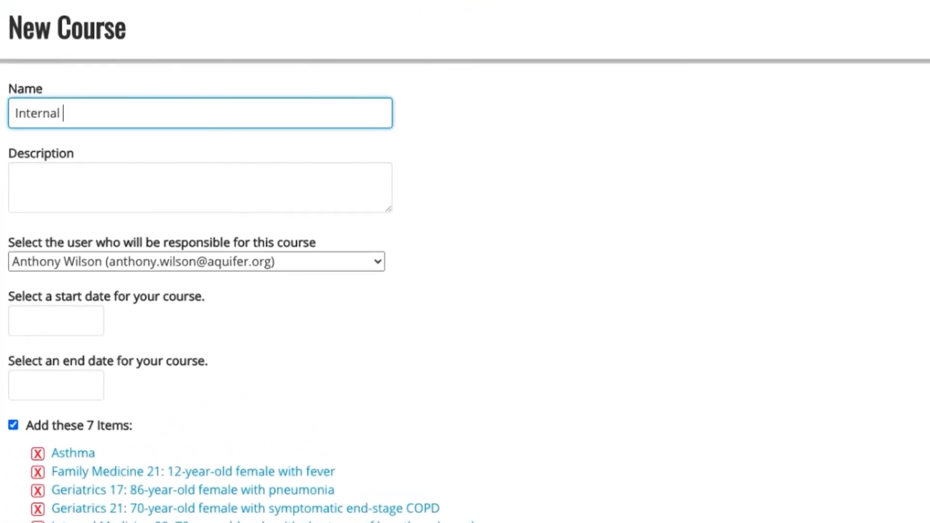
pyautogui.write('Medicine Block 2')
pyautogui.click(200, 187)
pyautogui.write('Dr Hancock - complete all cases by A')
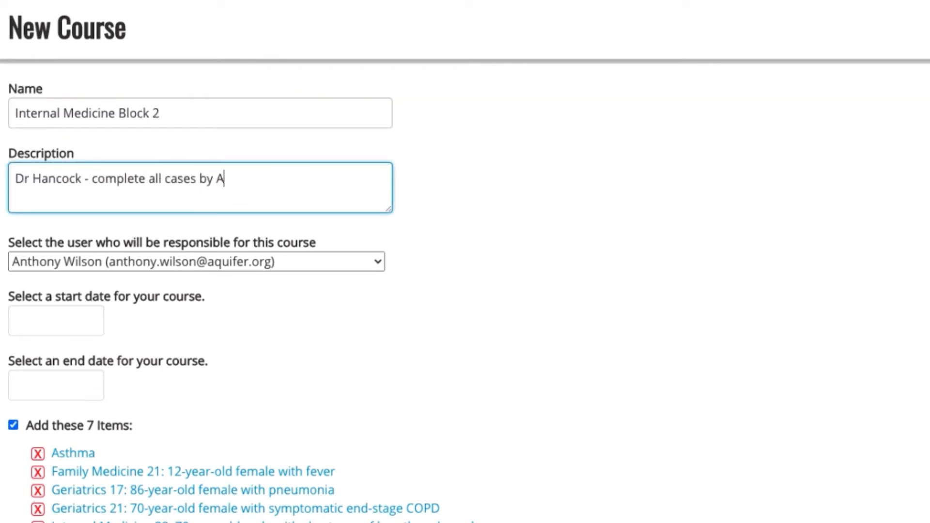
pyautogui.write('ugust 1.')
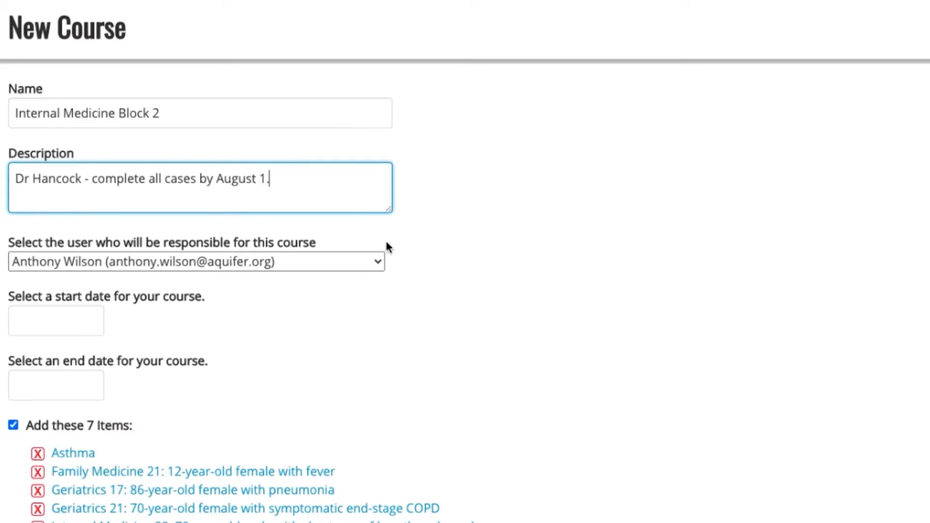
# Step: Set the course start date to June 21 and end date to August 1, 2021, and create it
pyautogui.click(56, 321)
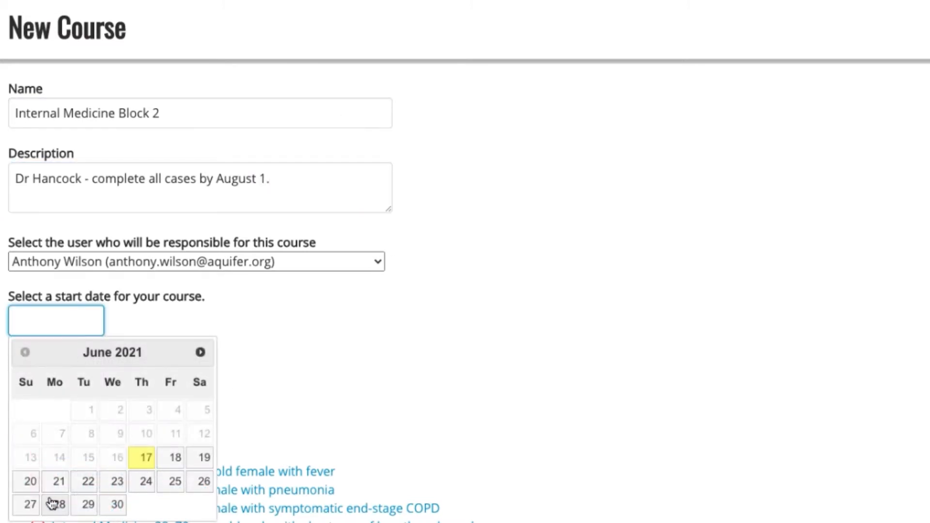
pyautogui.click(59, 482)
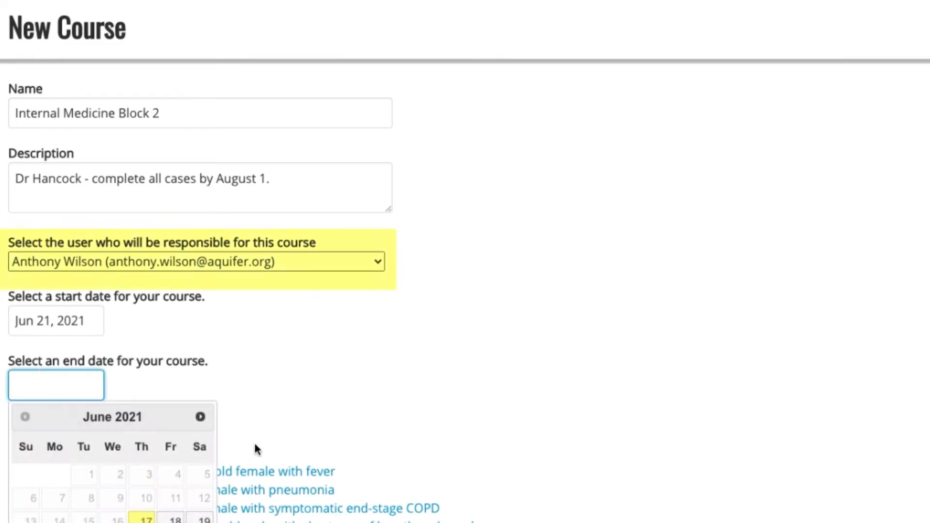
pyautogui.click(201, 417)
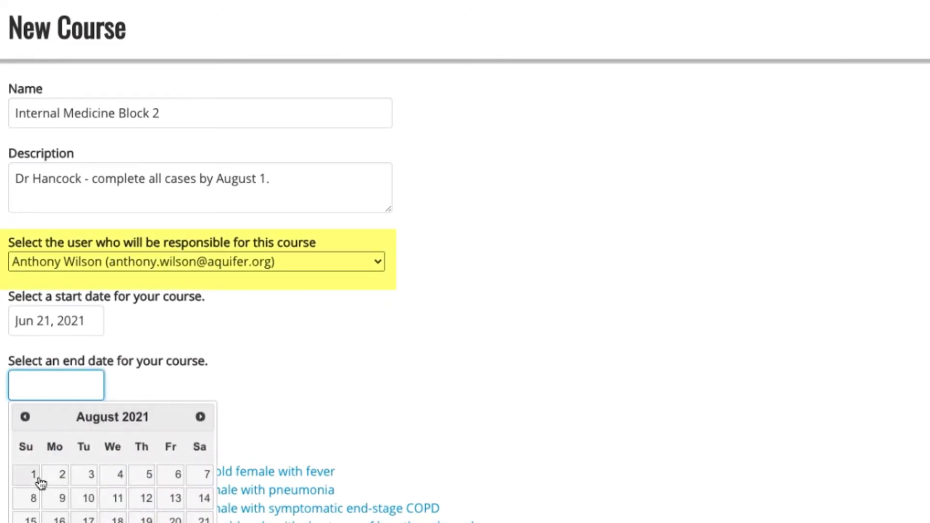
pyautogui.click(34, 475)
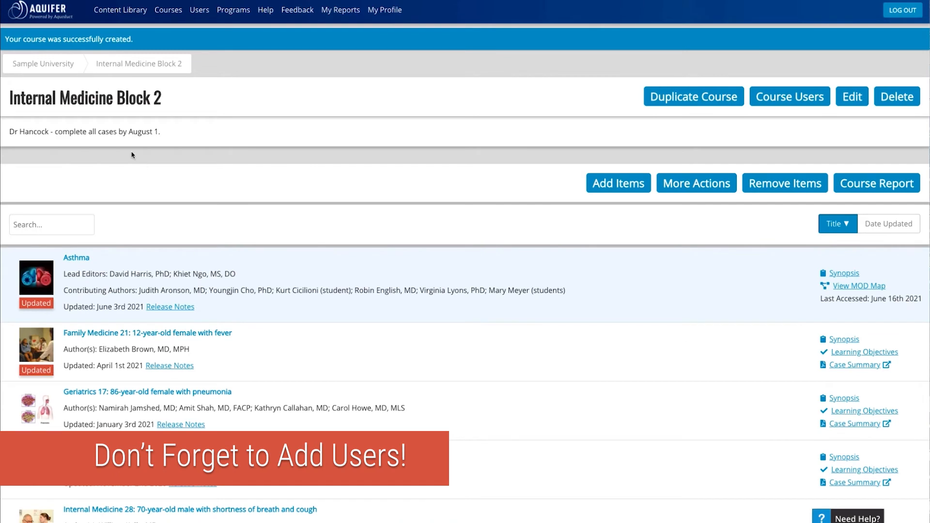
pyautogui.moveTo(411, 113)
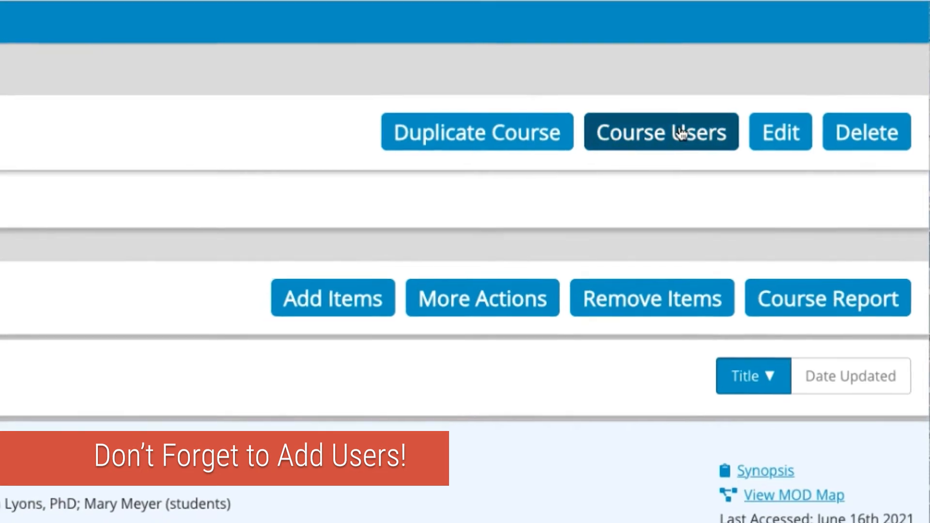
# Step: Add students to the course by email with invitation emails scheduled for June 21, 2021
pyautogui.click(661, 132)
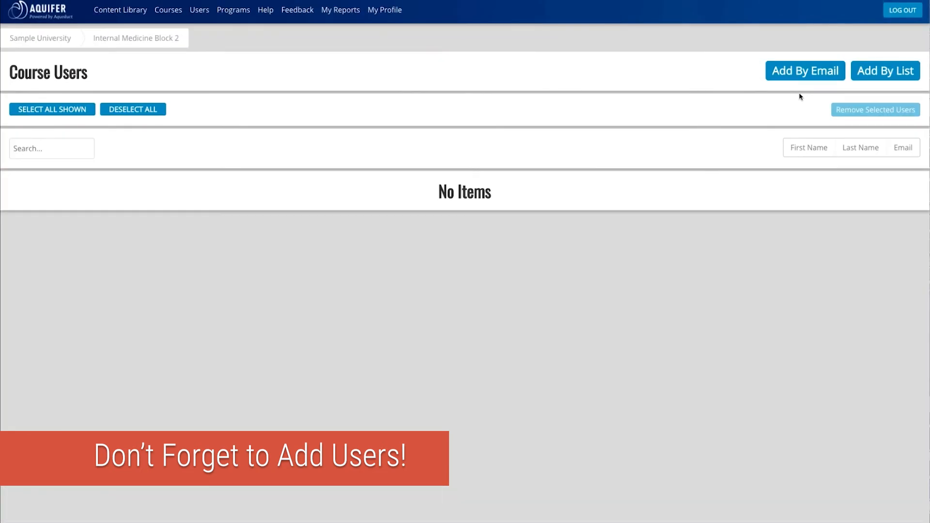
pyautogui.click(805, 71)
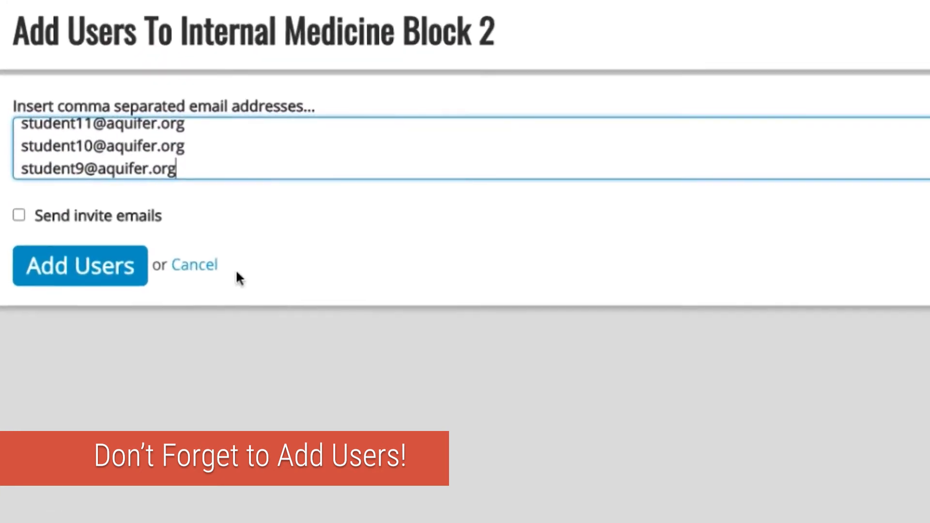
pyautogui.click(19, 215)
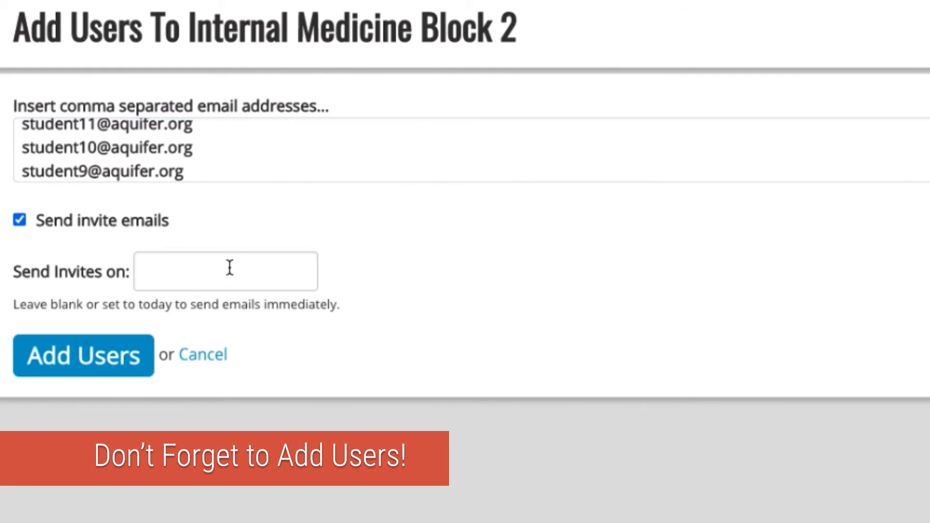
pyautogui.click(225, 271)
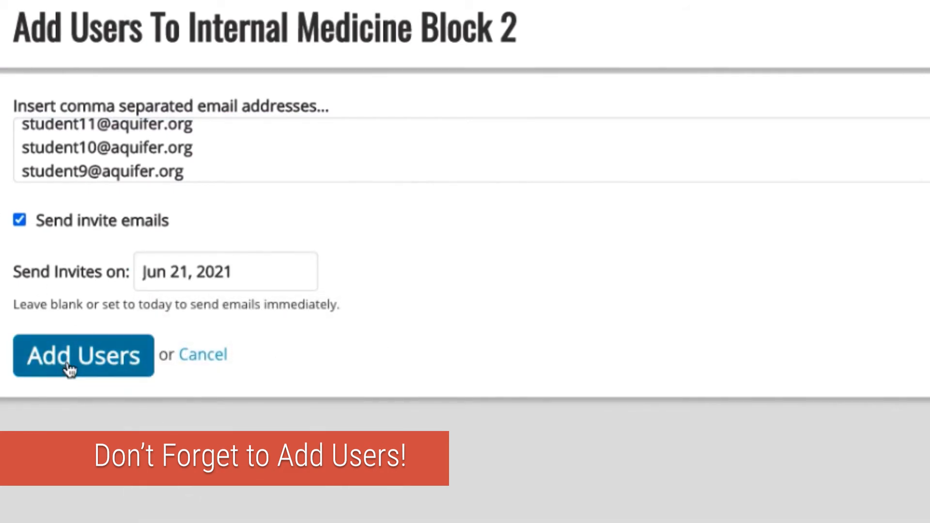
pyautogui.click(83, 355)
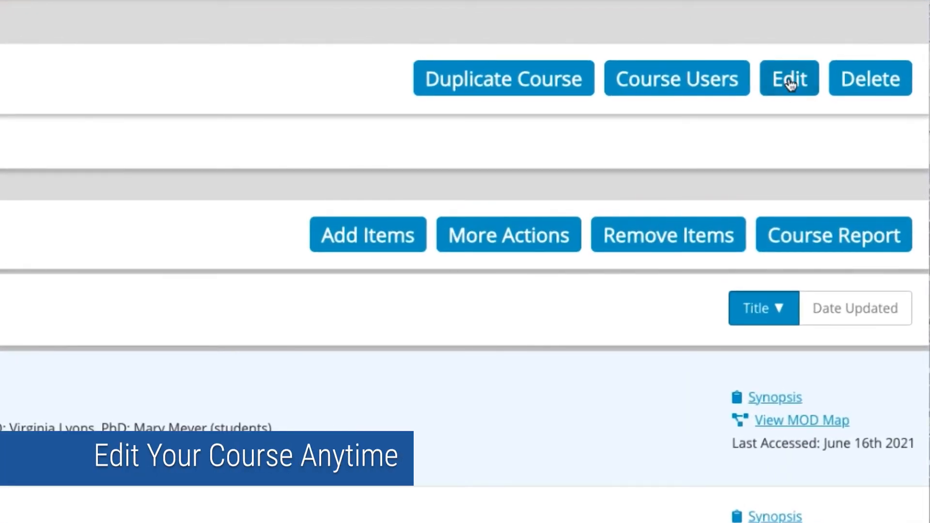
pyautogui.click(788, 79)
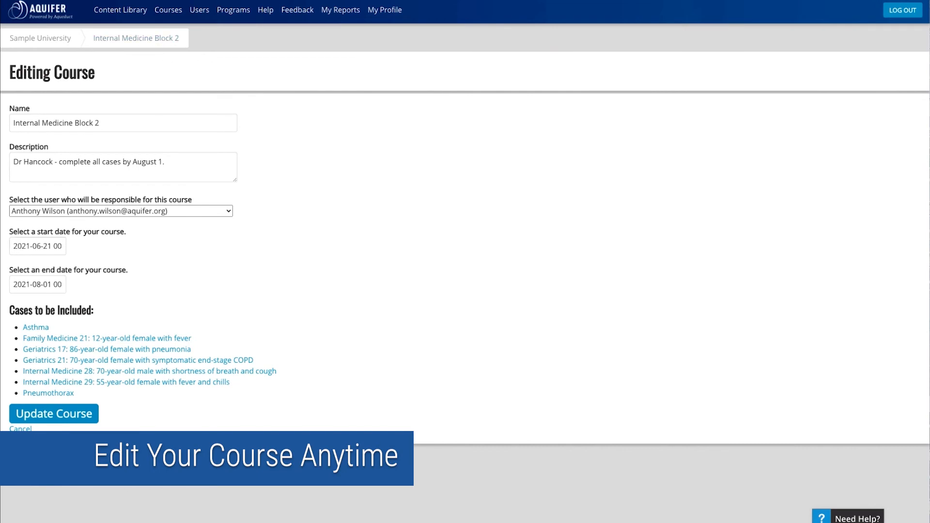
pyautogui.click(53, 414)
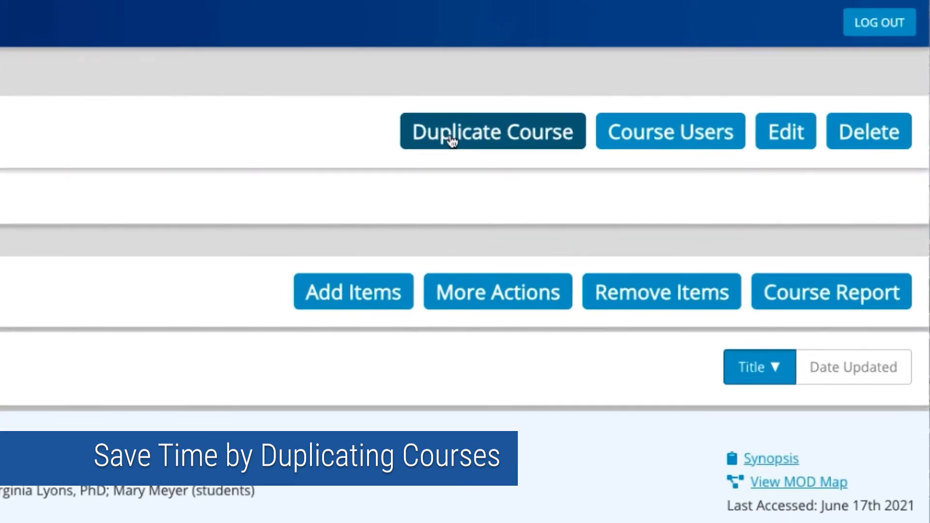
# Step: Duplicate the course as 'Internal Medicine Block 3' with a September deadline and its users copied
pyautogui.click(492, 131)
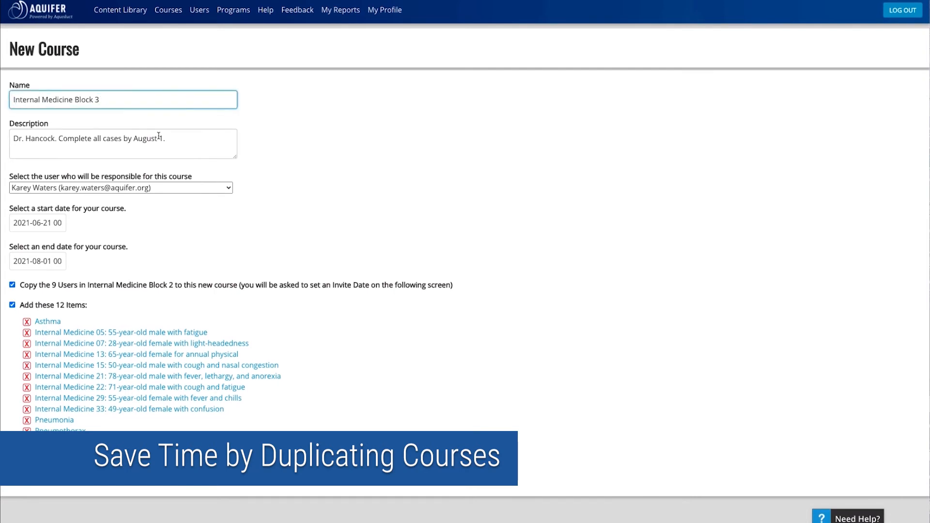
pyautogui.write('September')
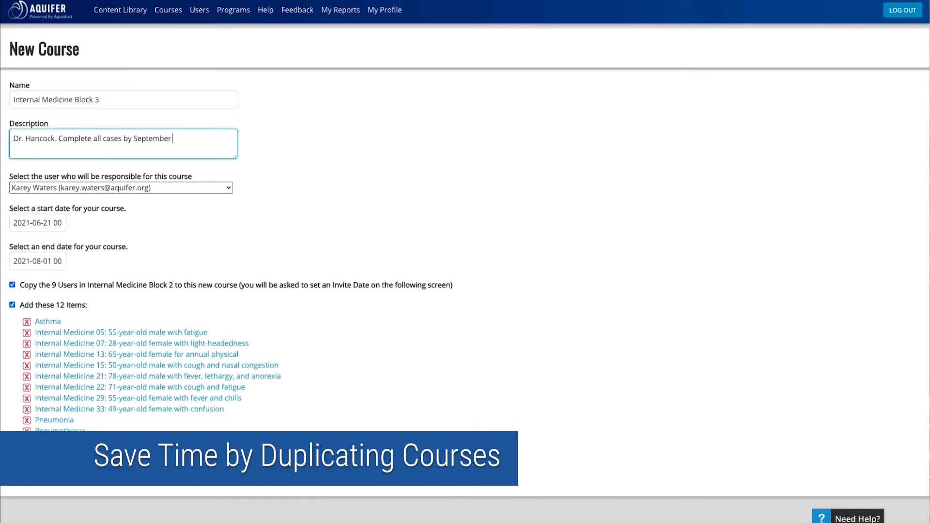
pyautogui.click(38, 260)
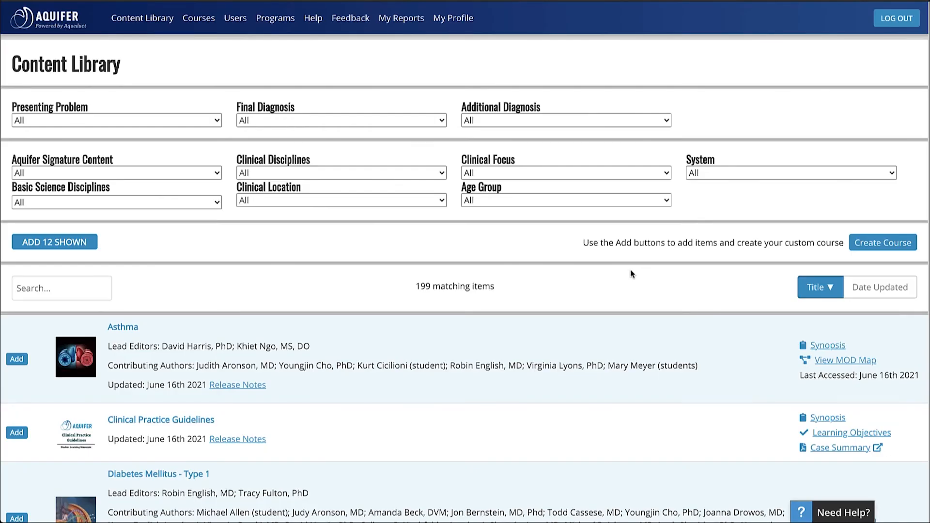
pyautogui.scroll(-3)
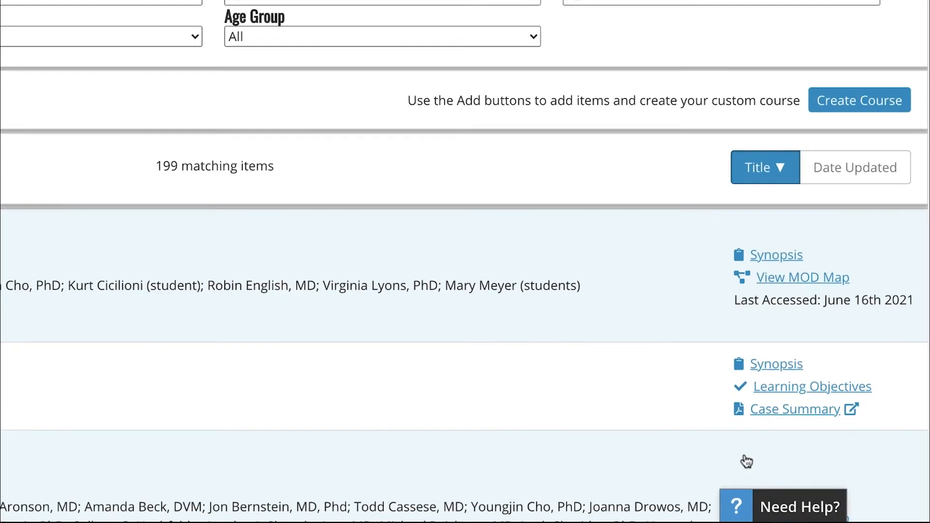
pyautogui.scroll(-3)
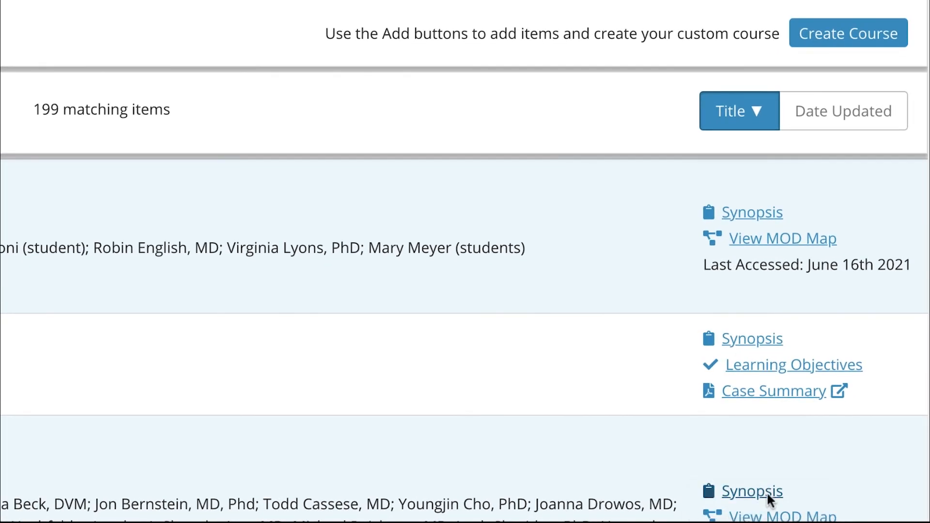